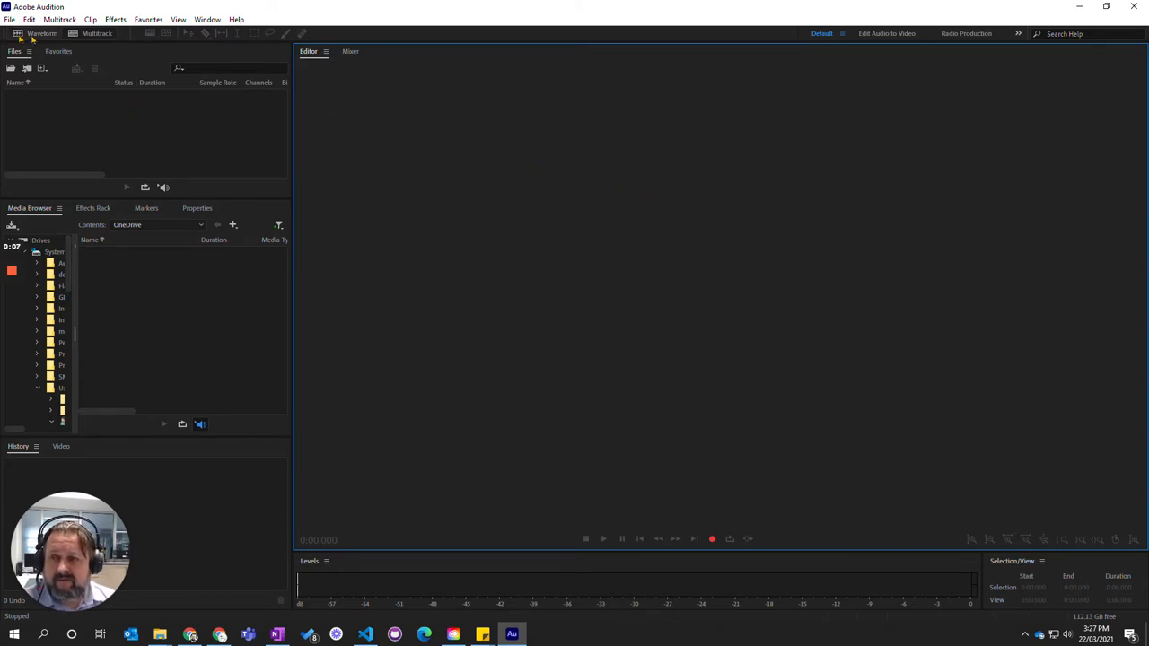
mouse_move(43, 33)
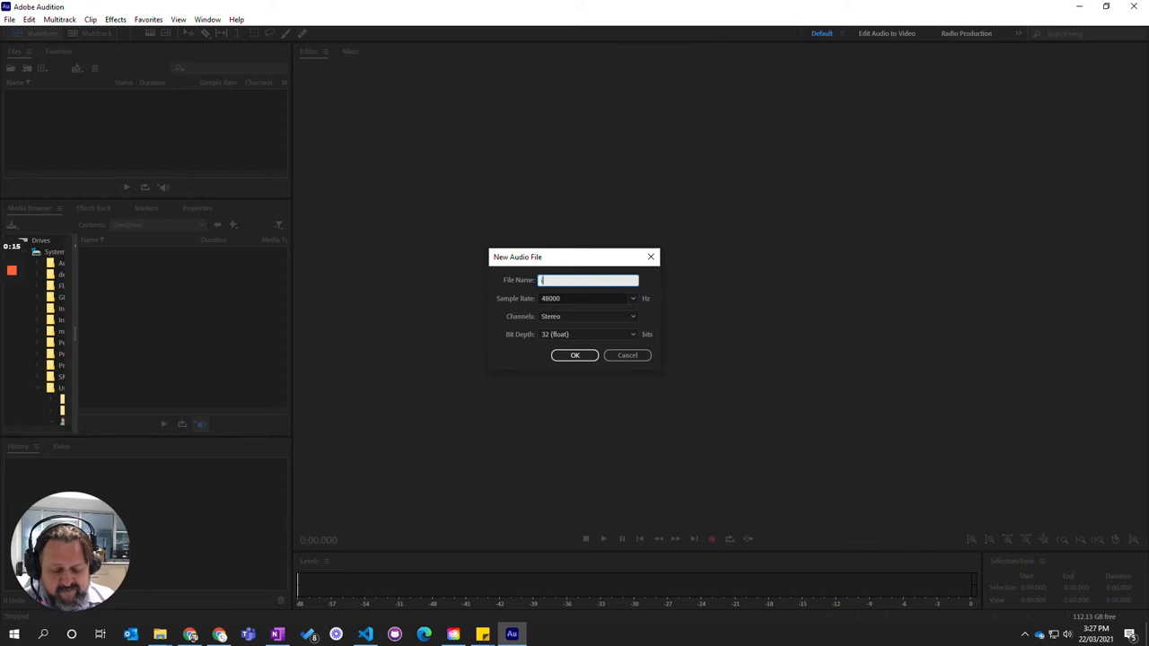
Name the new 48000 Hz stereo 32-bit audio file 'intro' and confirm.
type("intro")
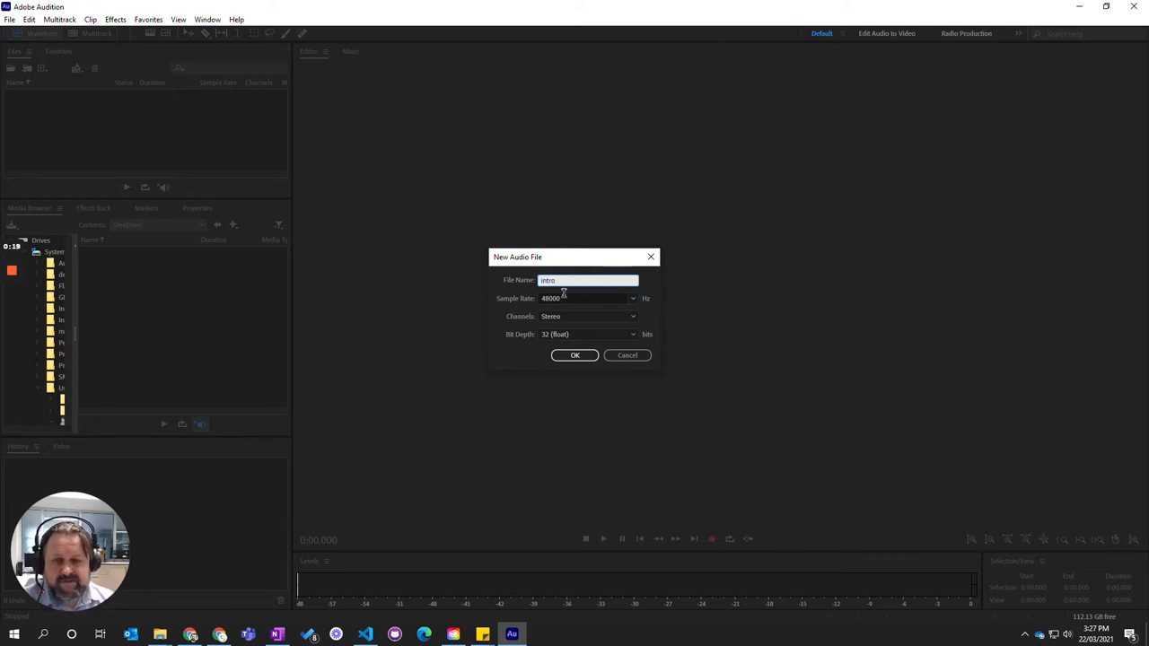
left_click(574, 355)
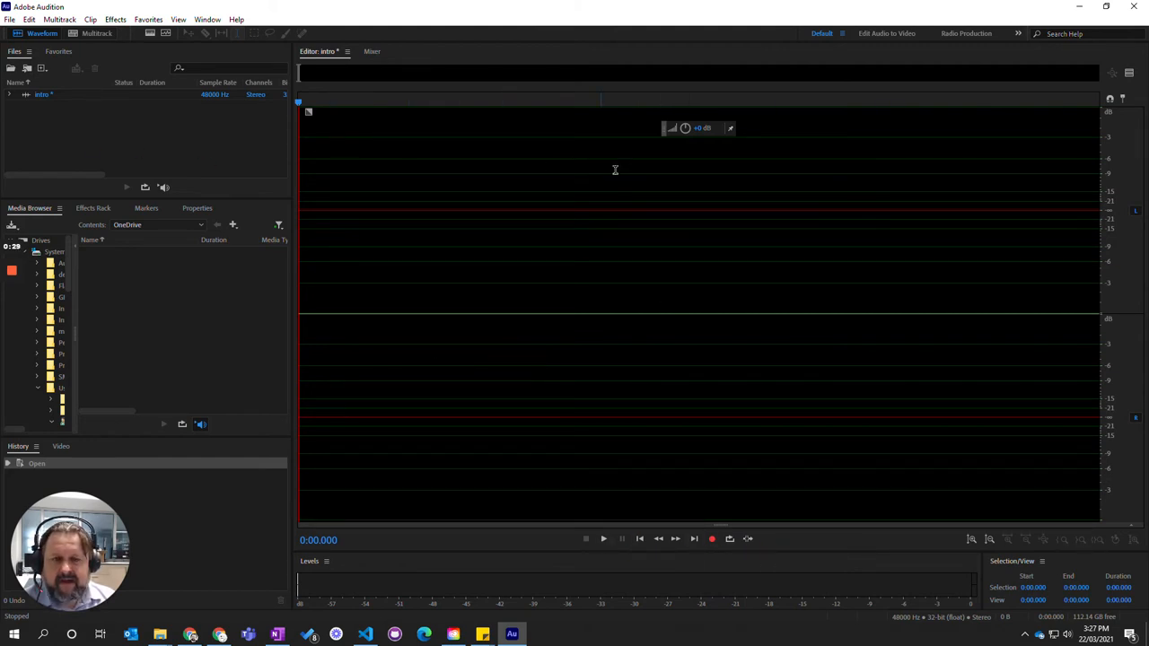
mouse_move(712, 538)
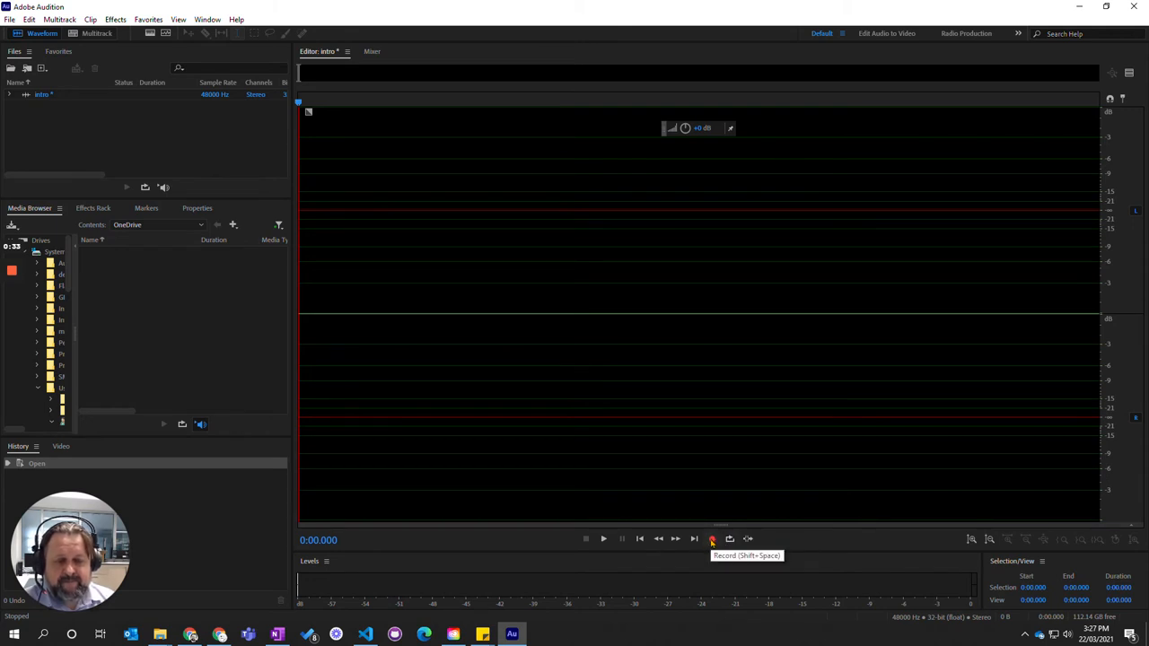
Record about 11 seconds of spoken intro into the intro file, then stop.
left_click(712, 539)
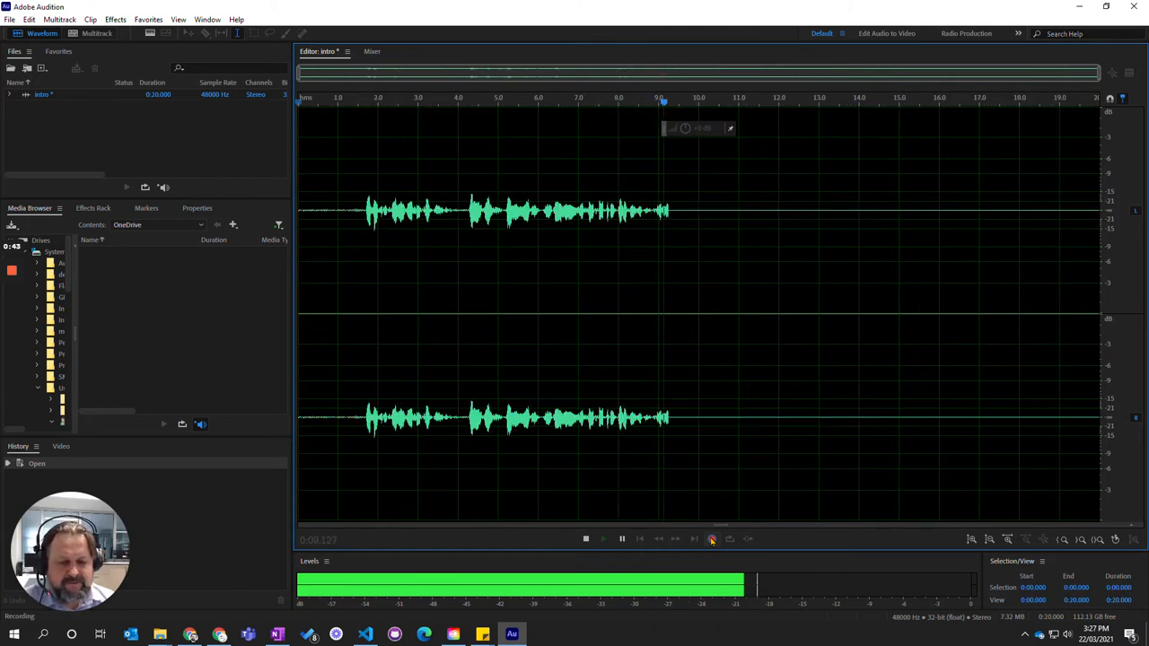
left_click(712, 539)
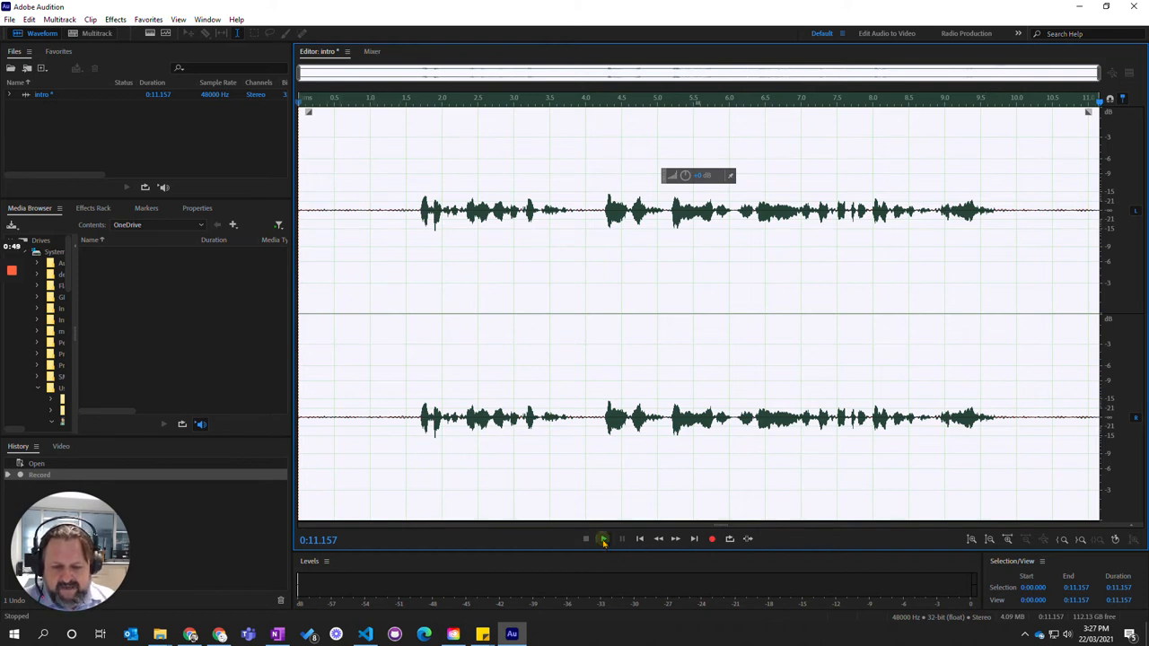
left_click(603, 538)
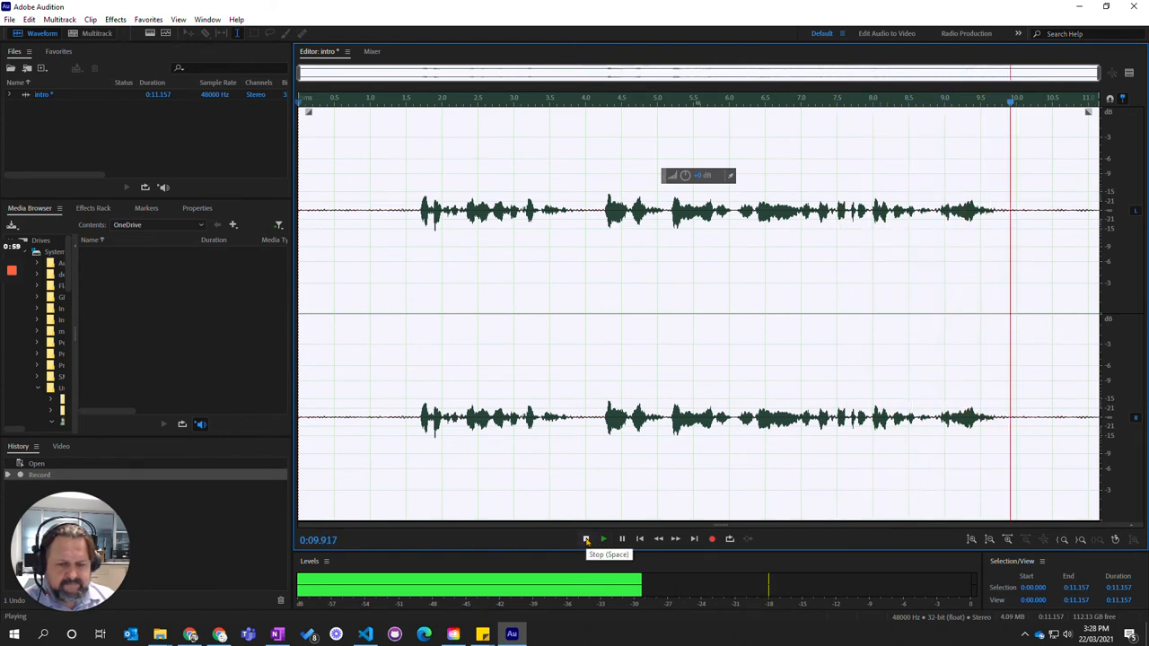
left_click(585, 539)
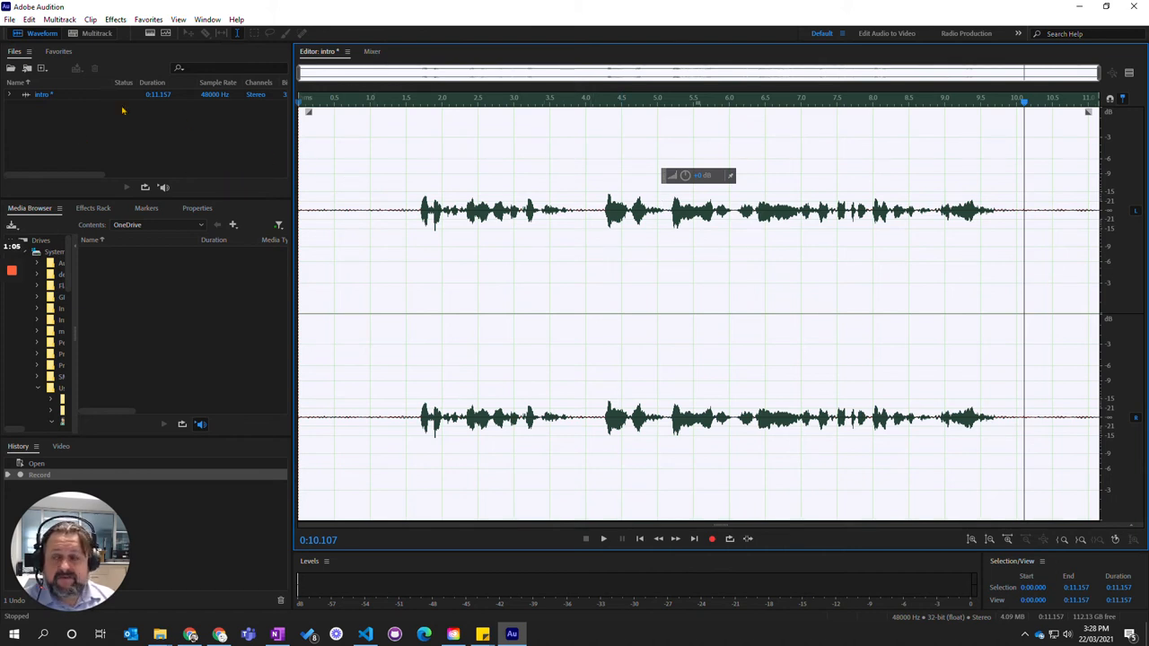
left_click(9, 19)
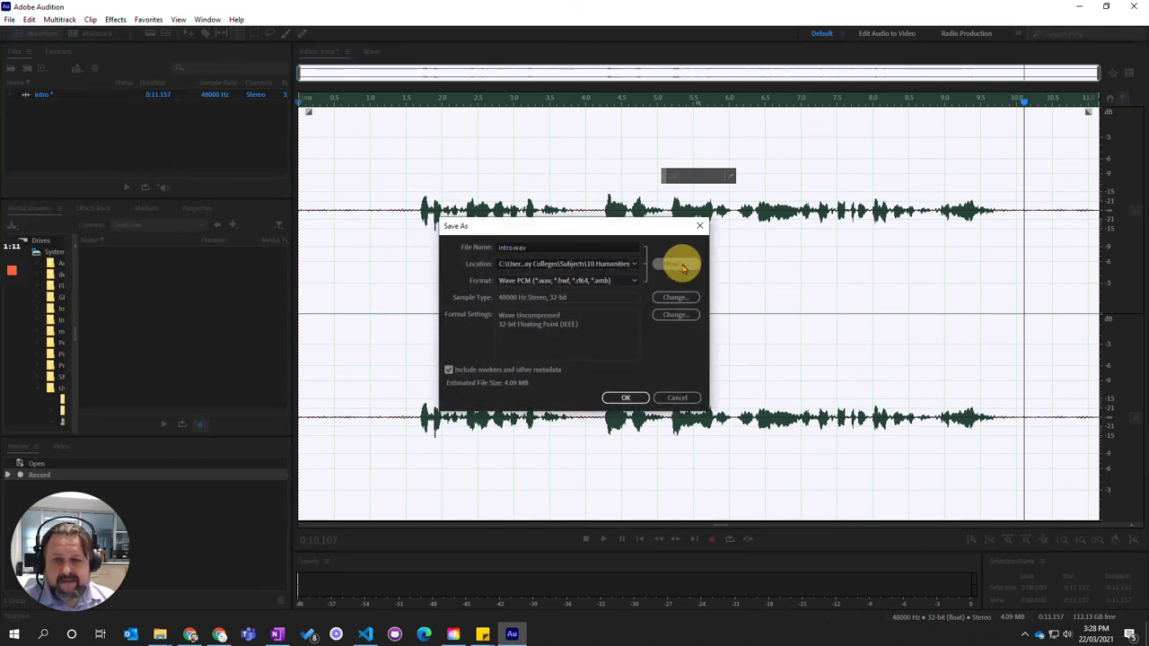
Save the recording as intro.wav in OneDrive Subjects > 10 Humanities.
left_click(675, 263)
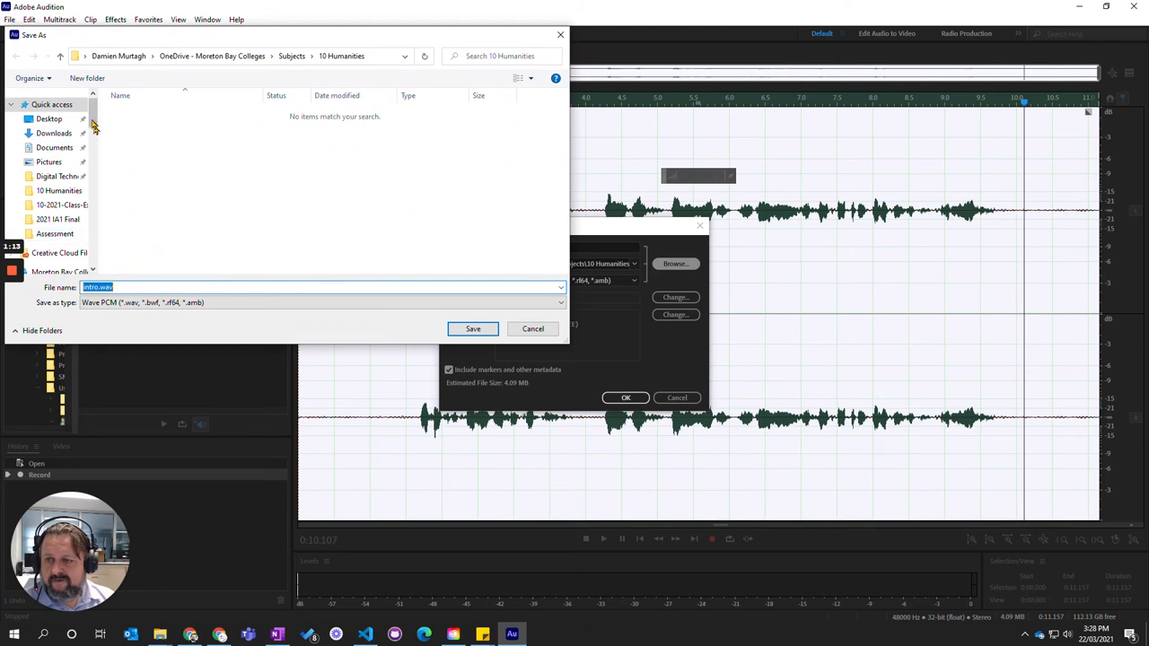
scroll("down", 3)
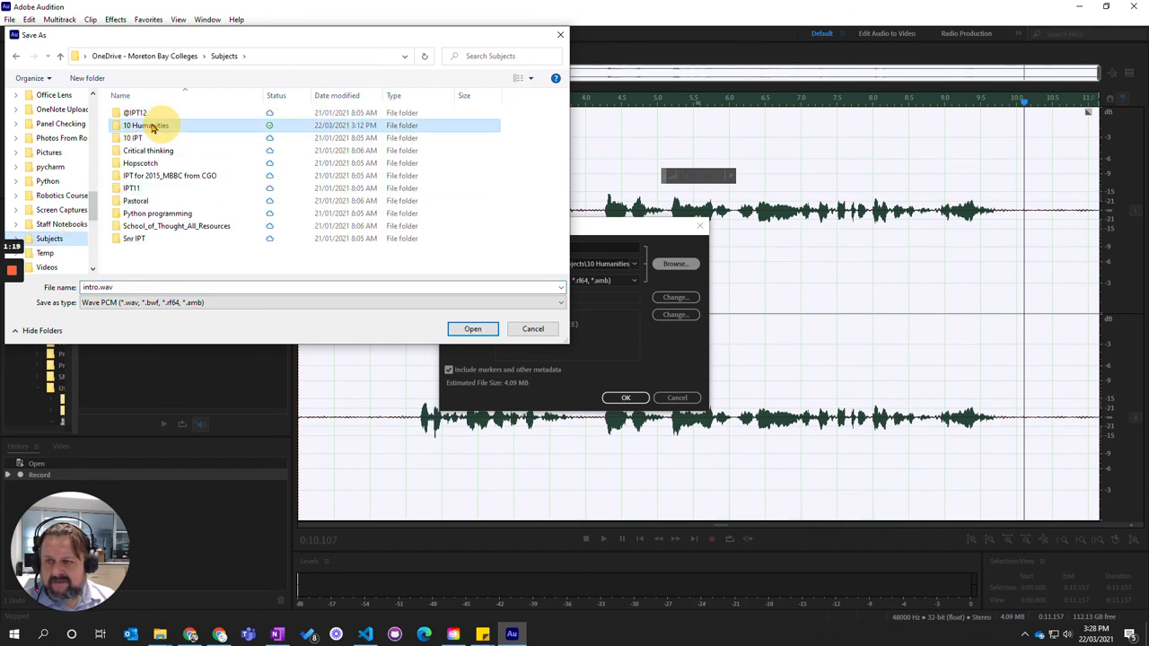
double_click(147, 125)
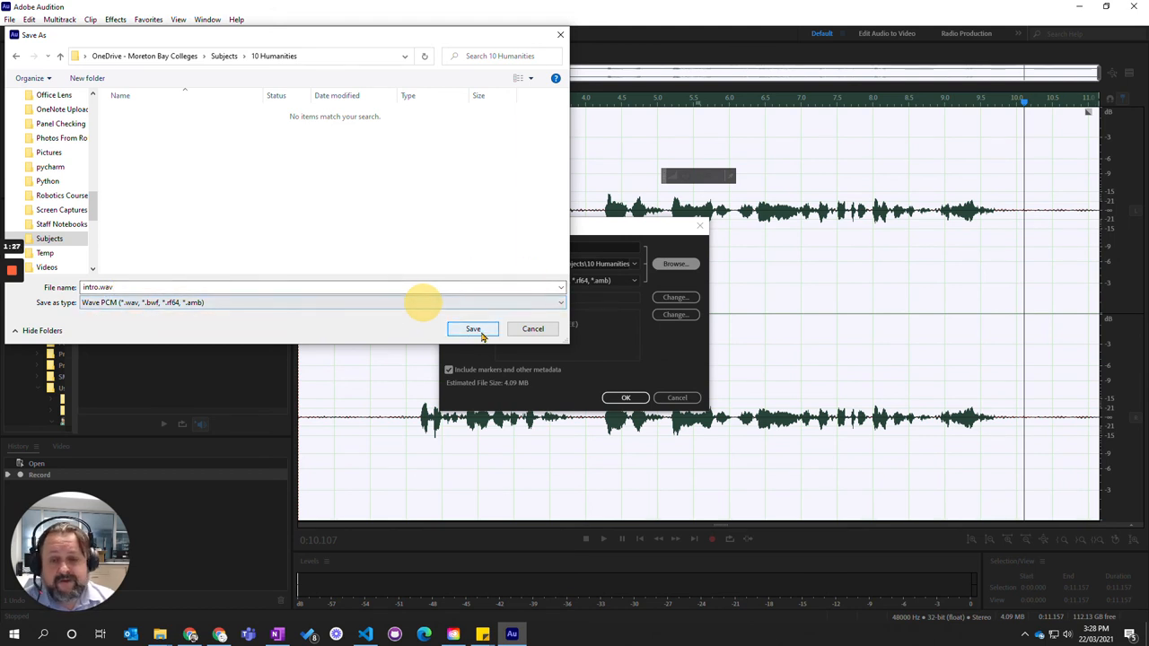
left_click(472, 328)
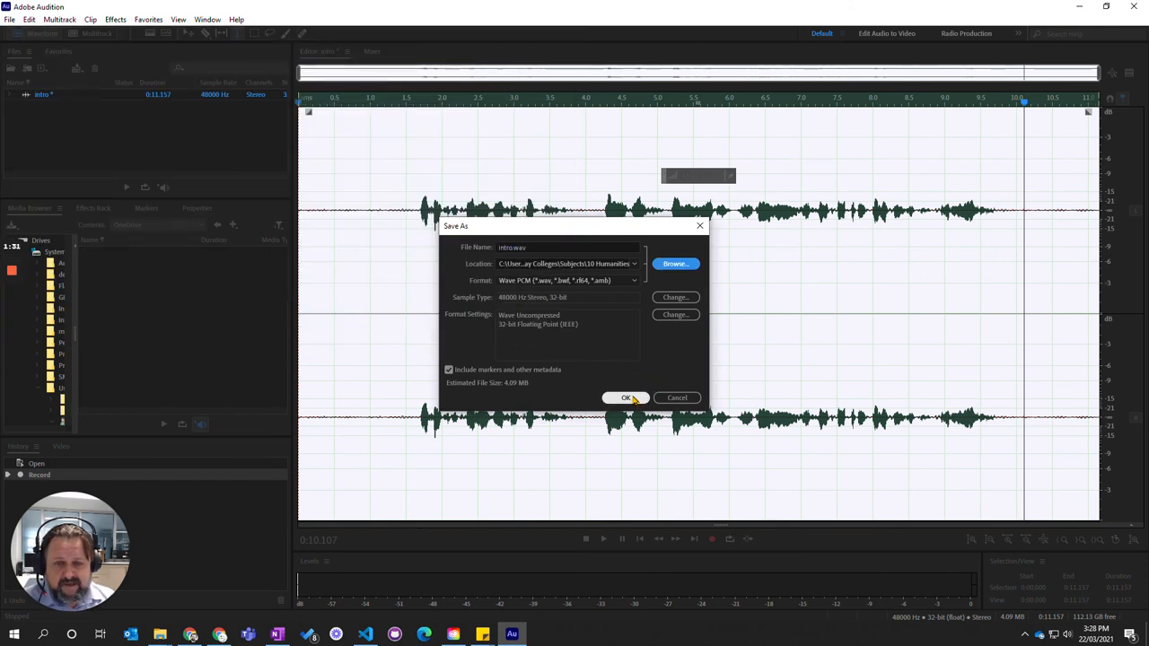
left_click(626, 398)
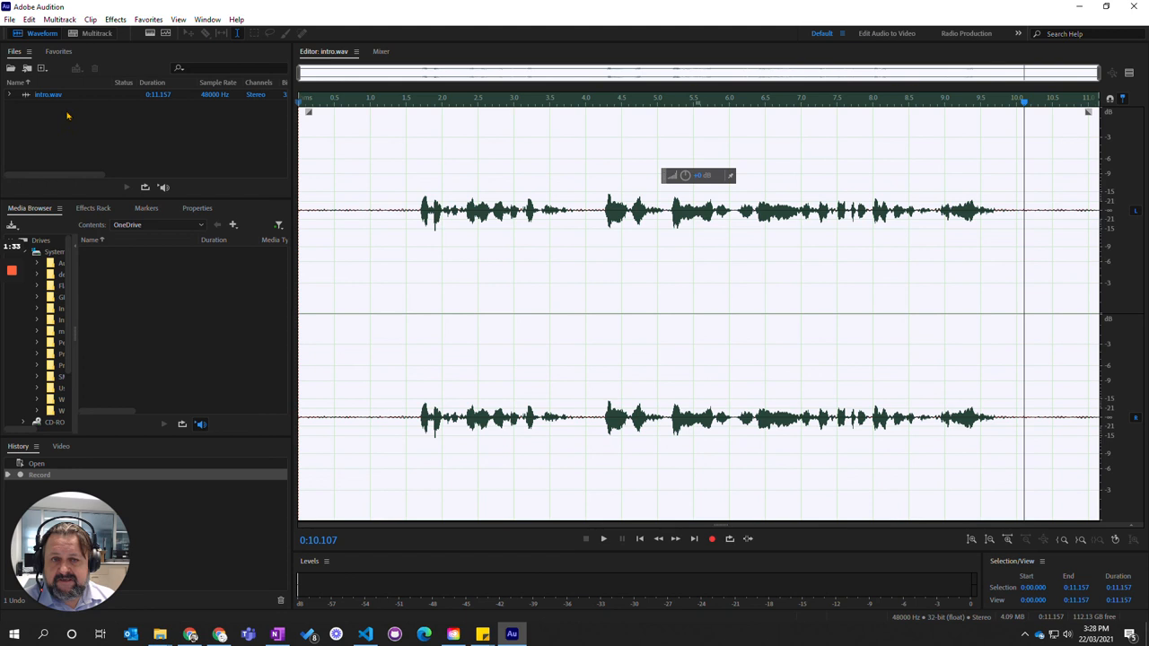
mouse_move(766, 312)
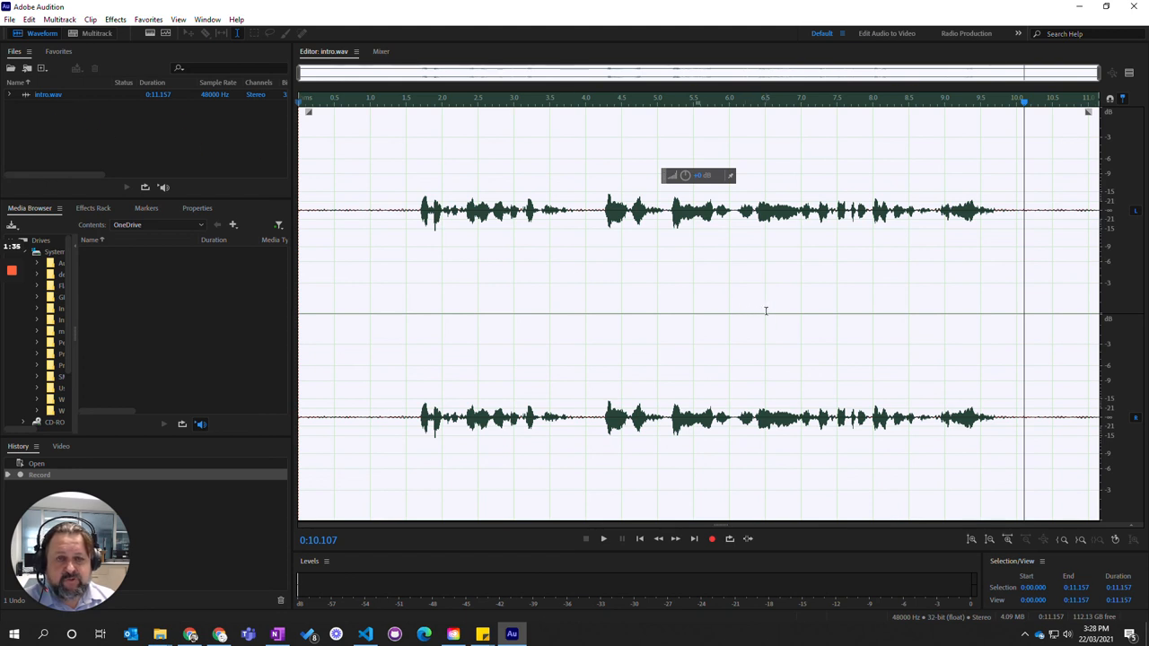